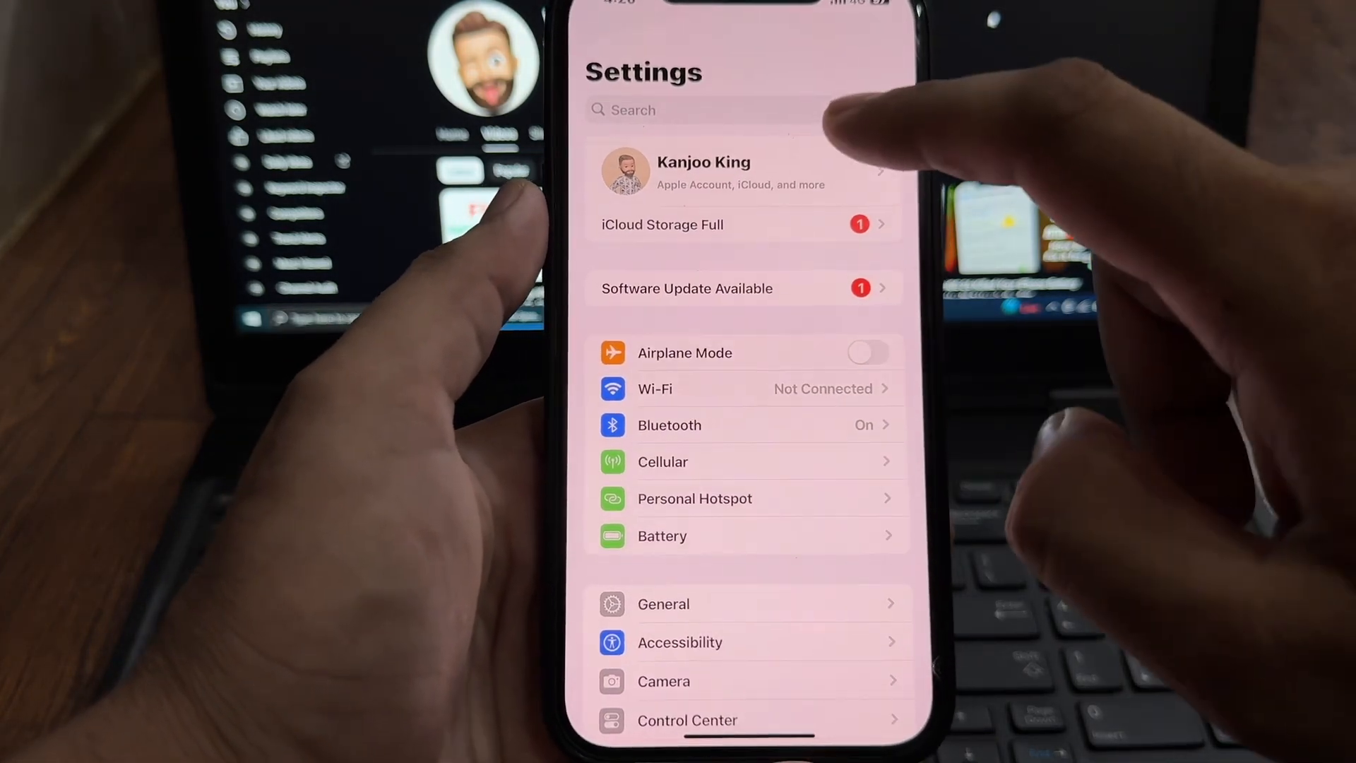
- Review the Apple Account's subscriptions, confirming the active CapCut Pro plan, and back out
left_click(704, 171)
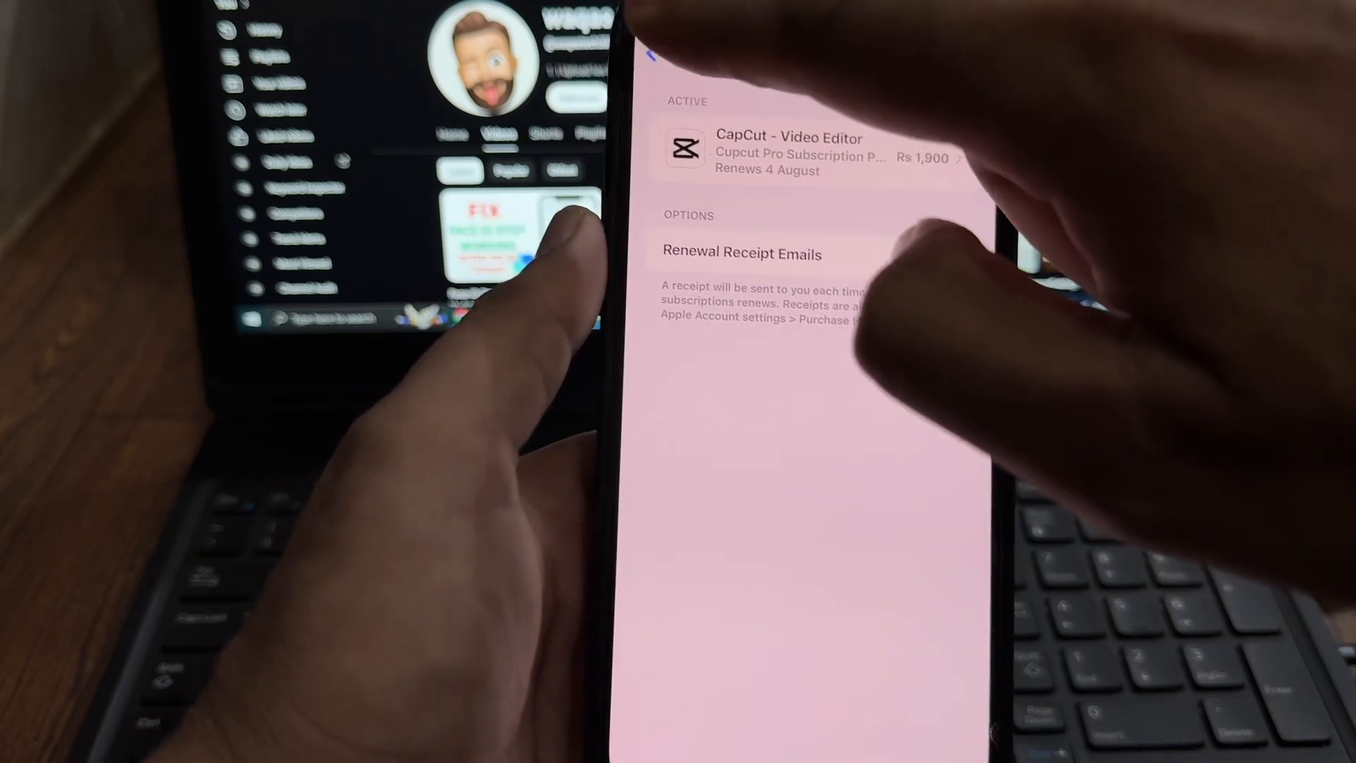
left_click(647, 41)
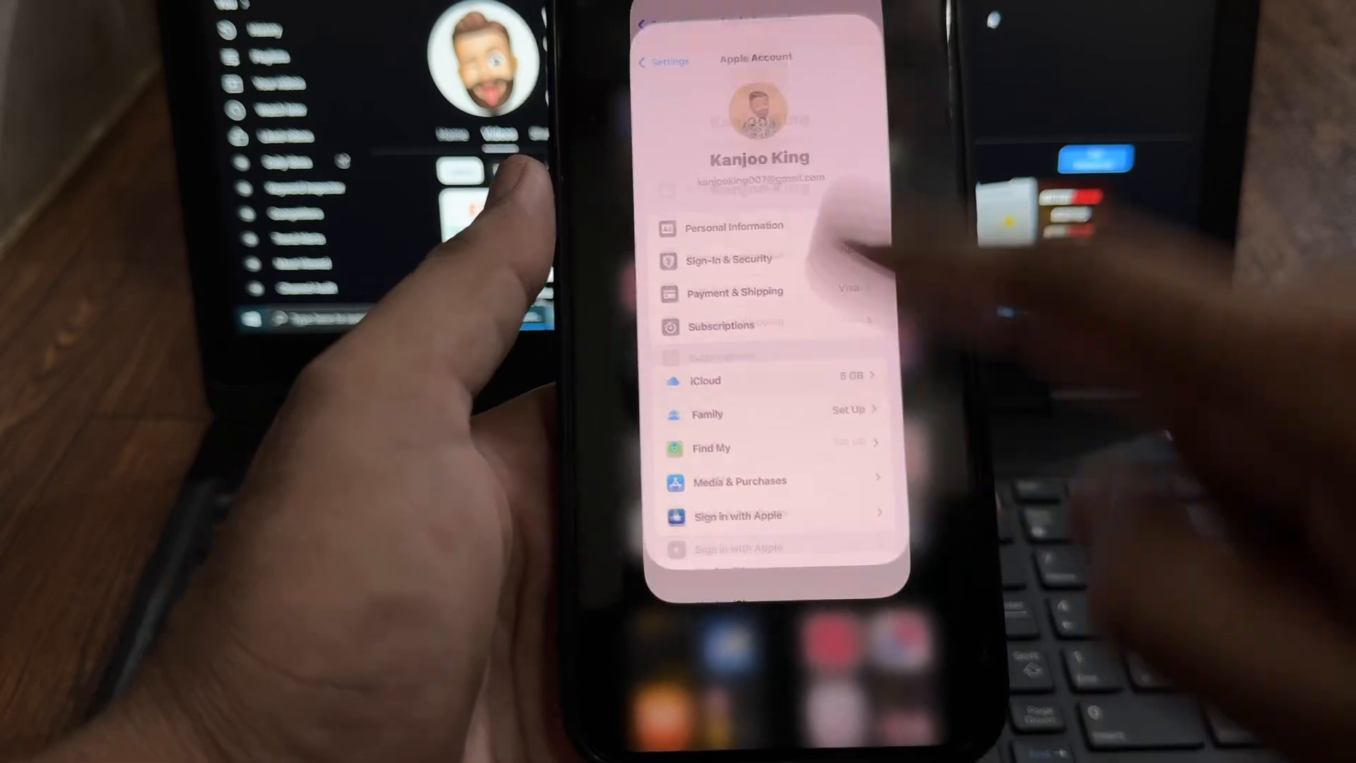
- Return to the Settings main page and go into General
left_click(663, 61)
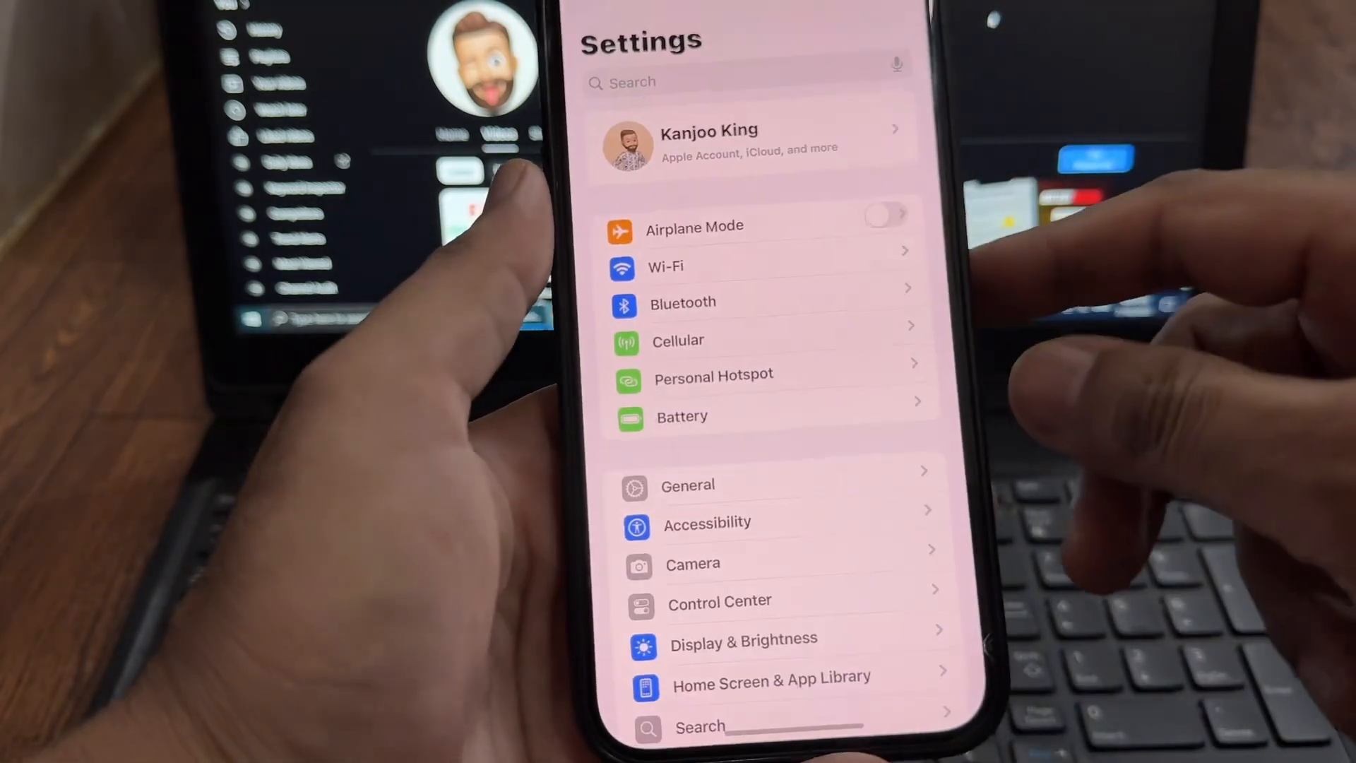
scroll("down", 3)
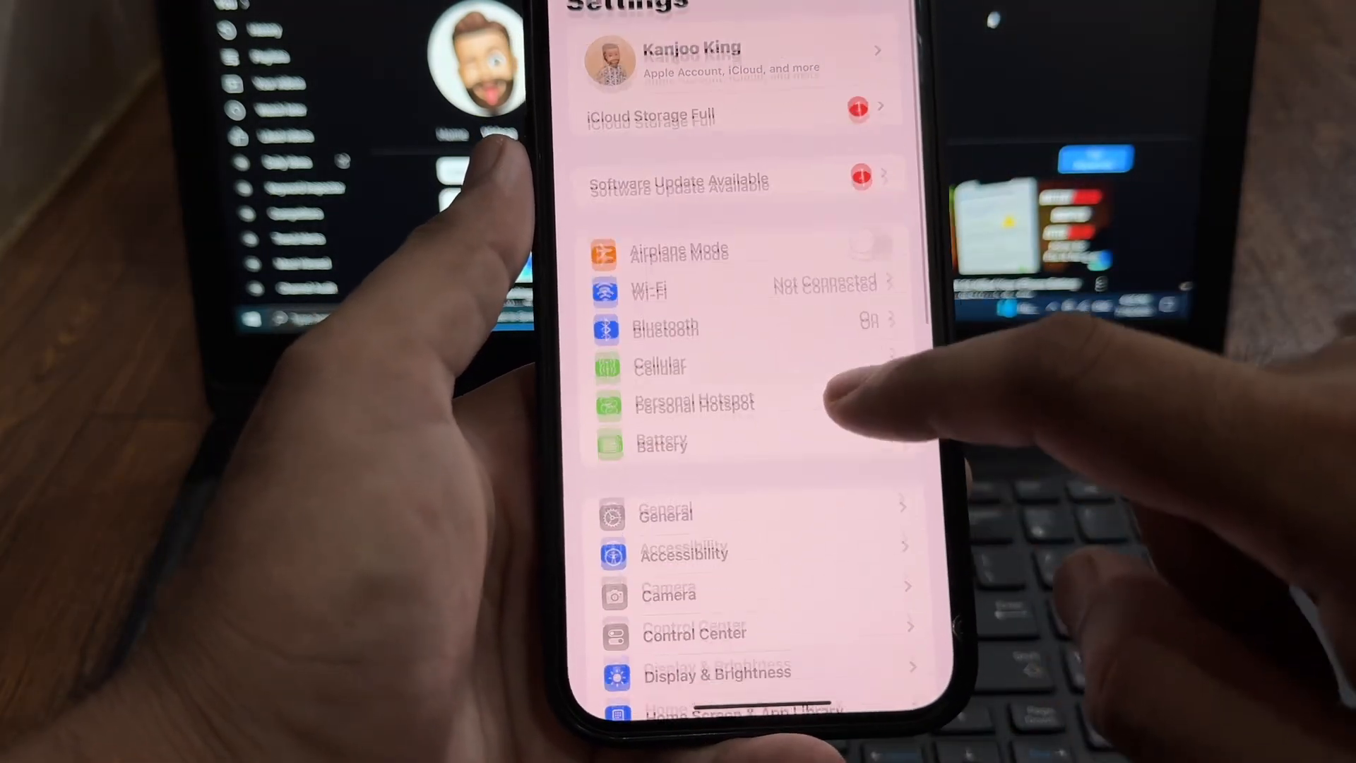
left_click(665, 514)
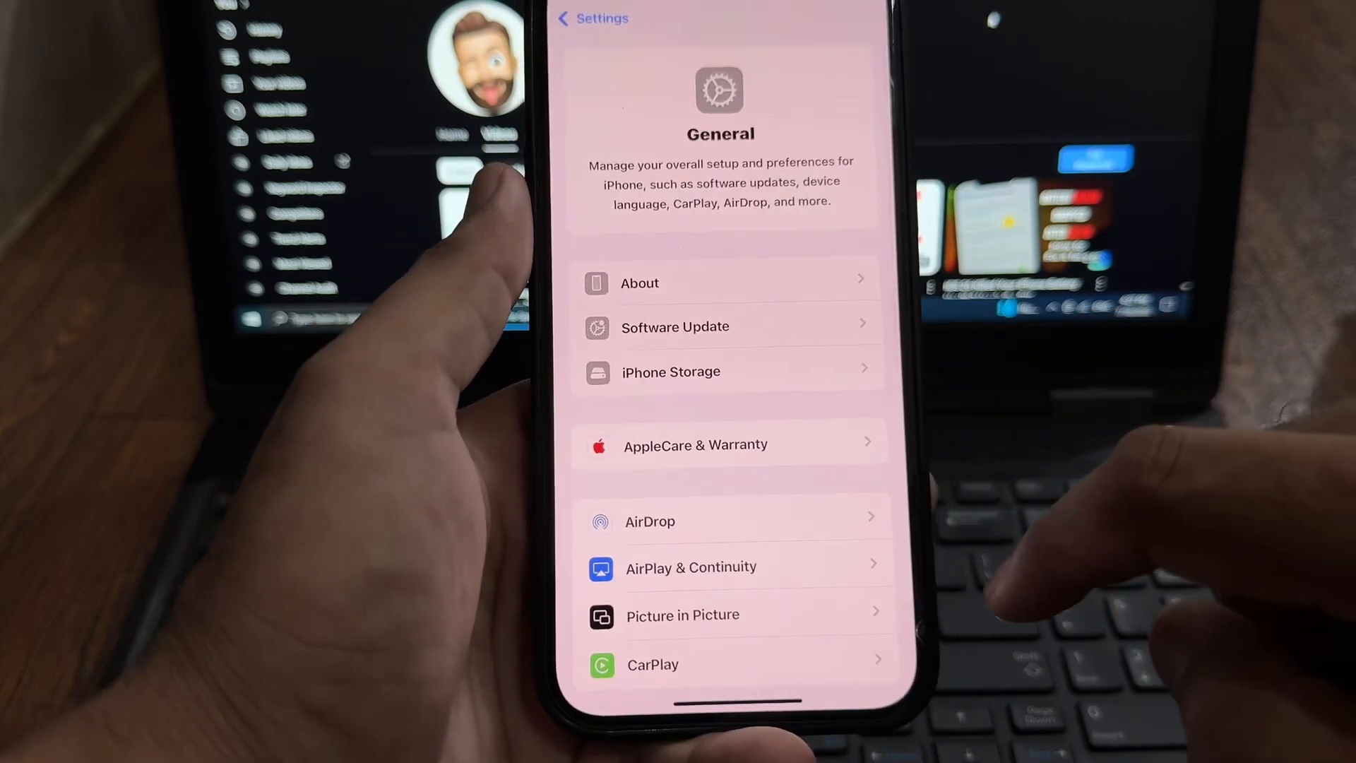
- Check VPN & Device Management for any VPN or management profiles
scroll("down", 3)
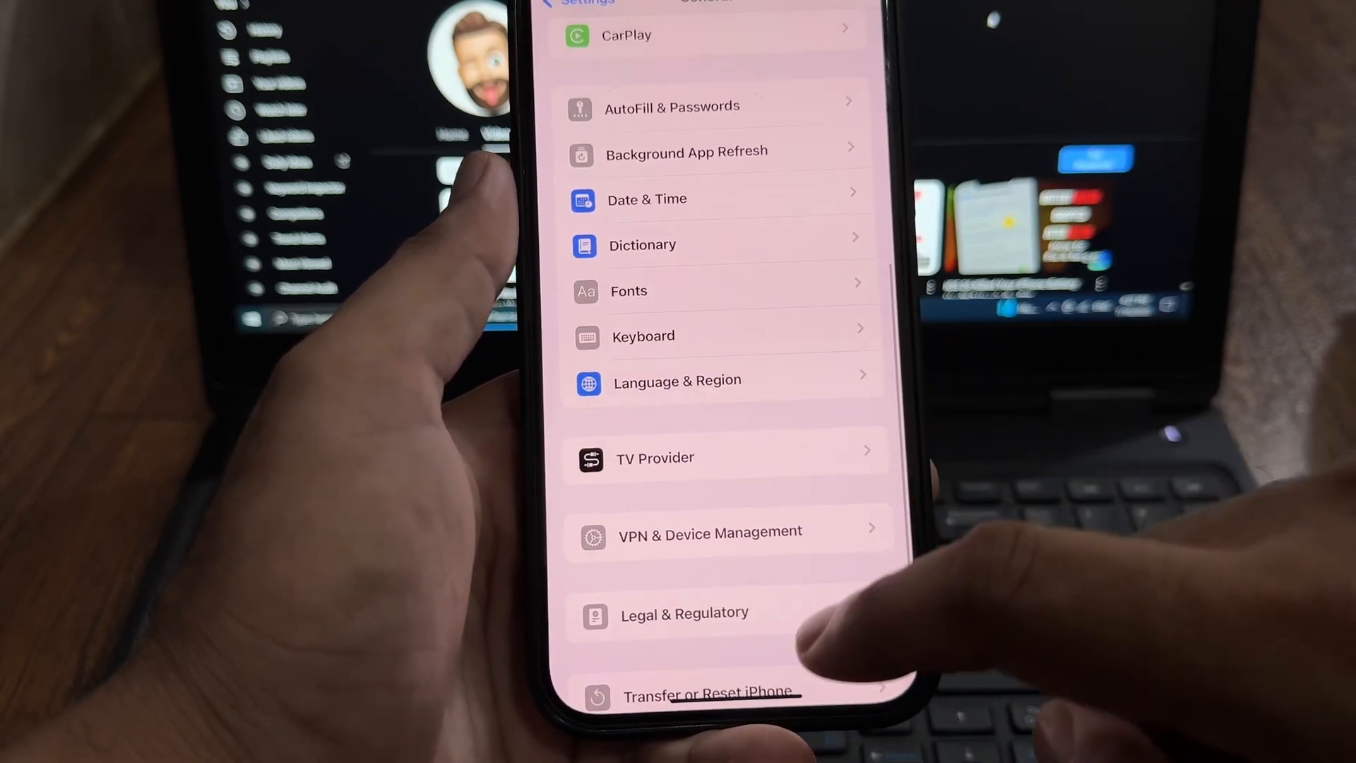
scroll("down", 3)
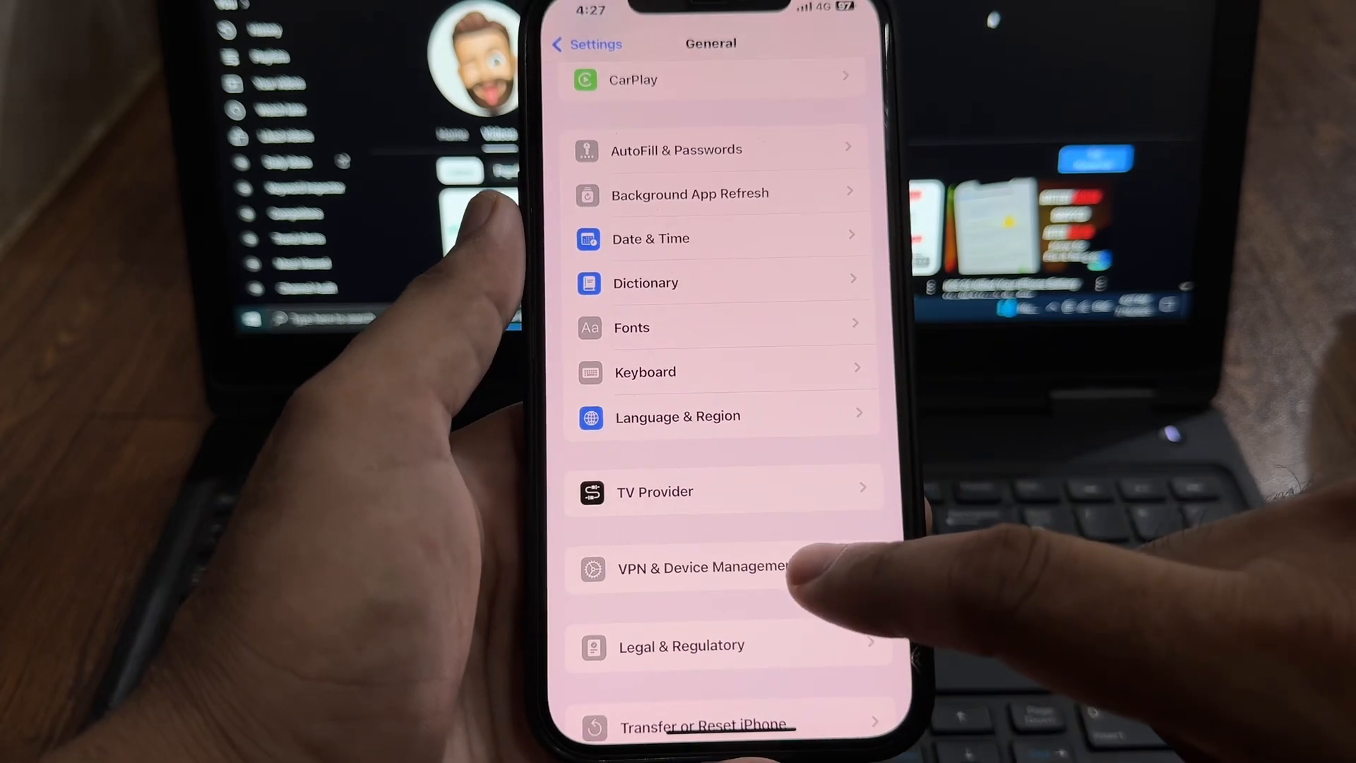
left_click(700, 567)
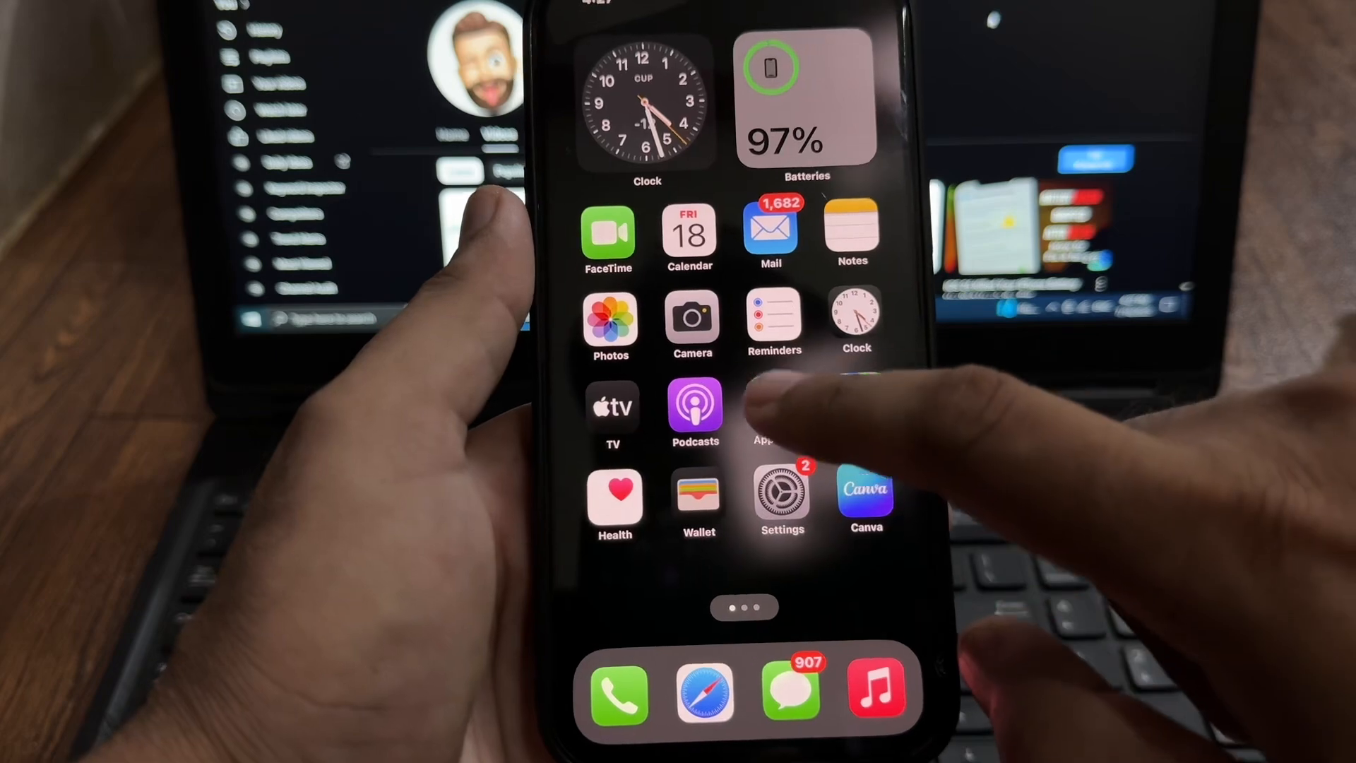
- Review the App Store account page for subscriptions and funds, then return to Today
left_click(759, 407)
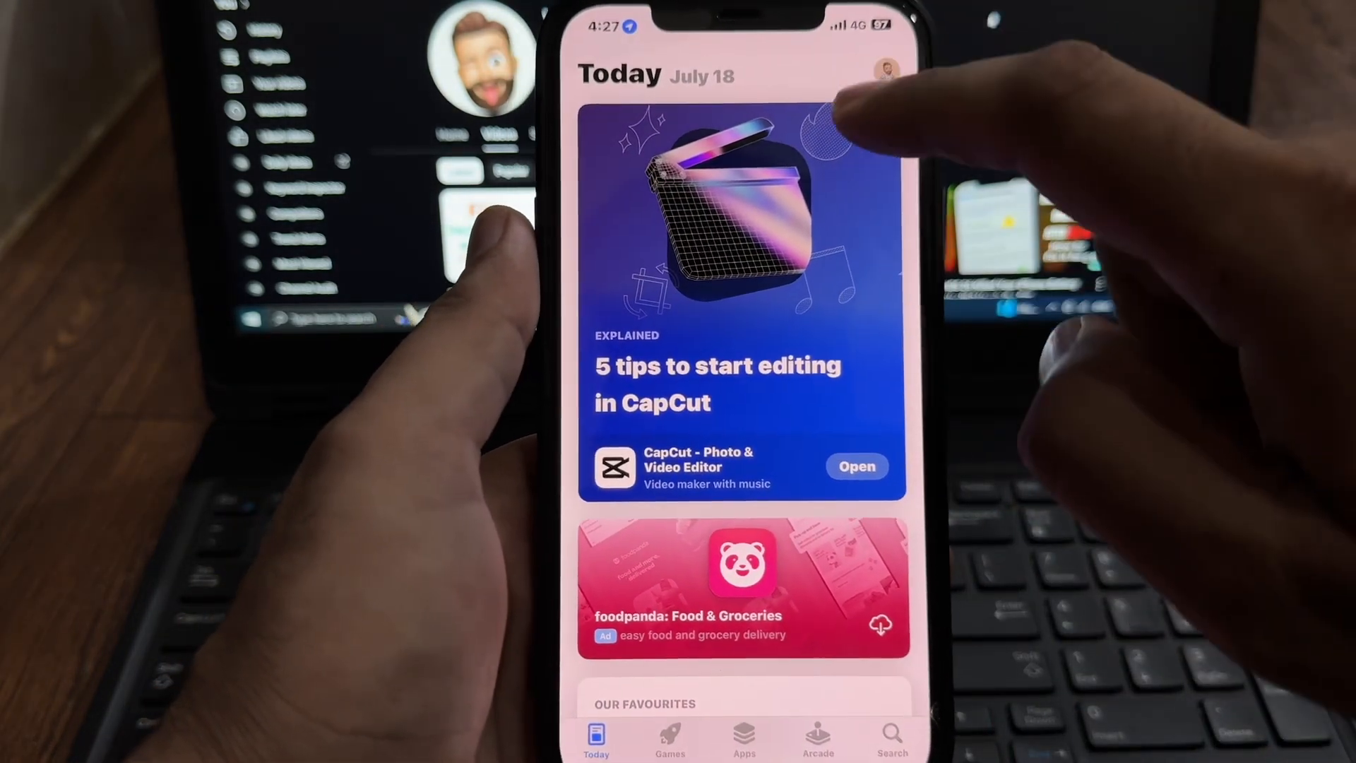
left_click(886, 69)
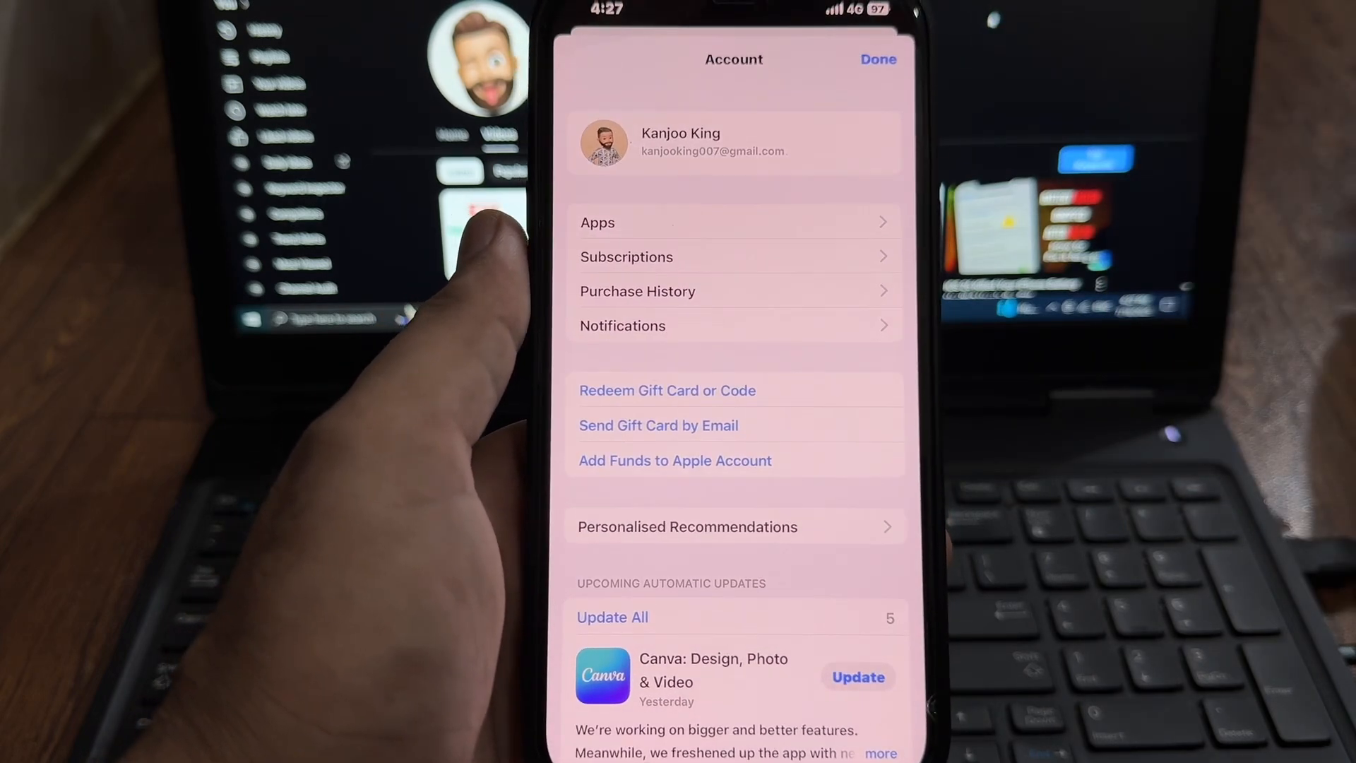
left_click(877, 60)
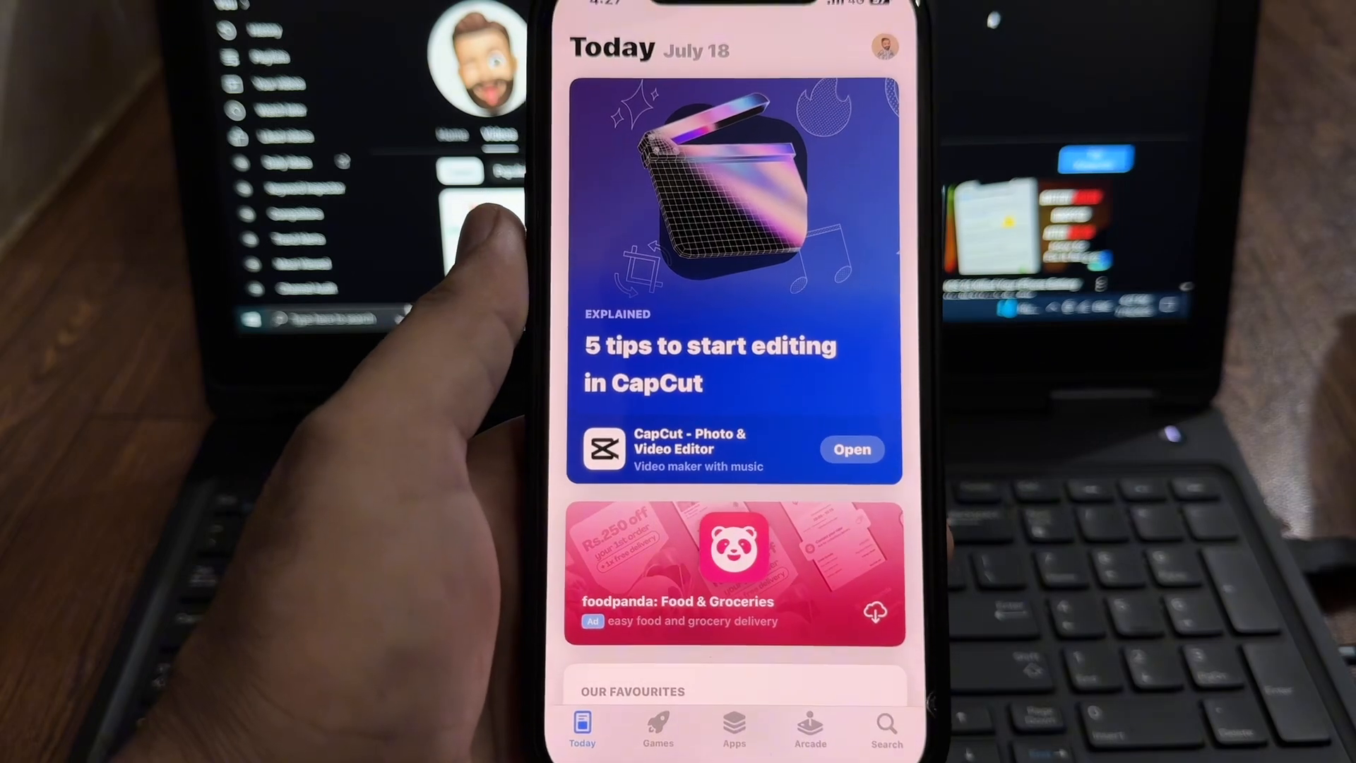